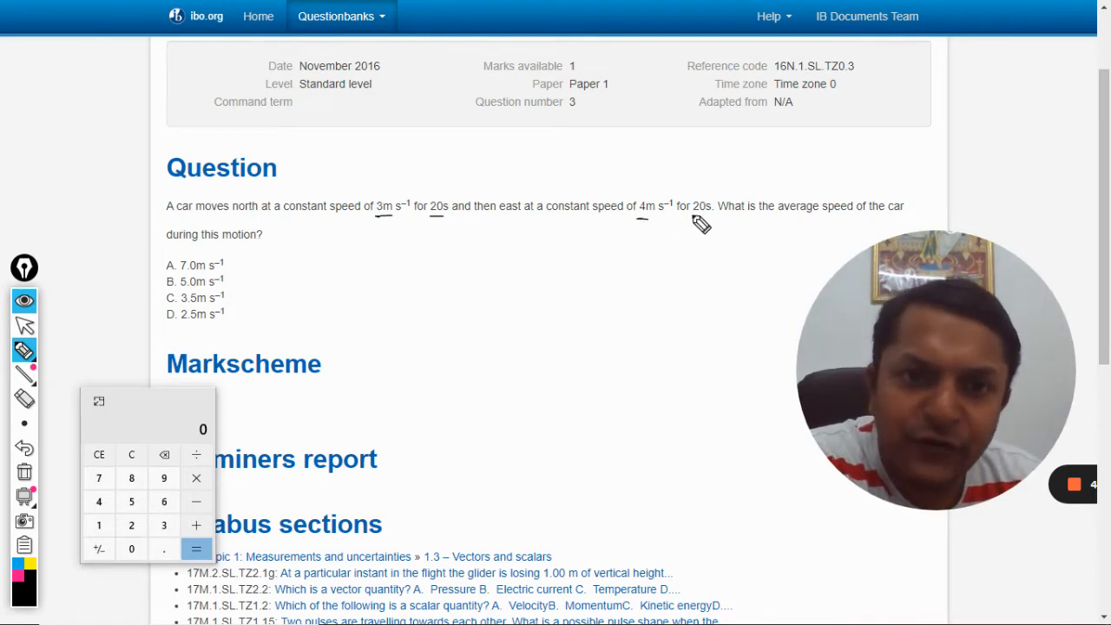
# Underline 3 m s⁻¹, 20 s, 4 m s⁻¹, 20 s and 'average speed of the car' in the question
pyautogui.moveTo(698, 223); pyautogui.dragTo(854, 215)
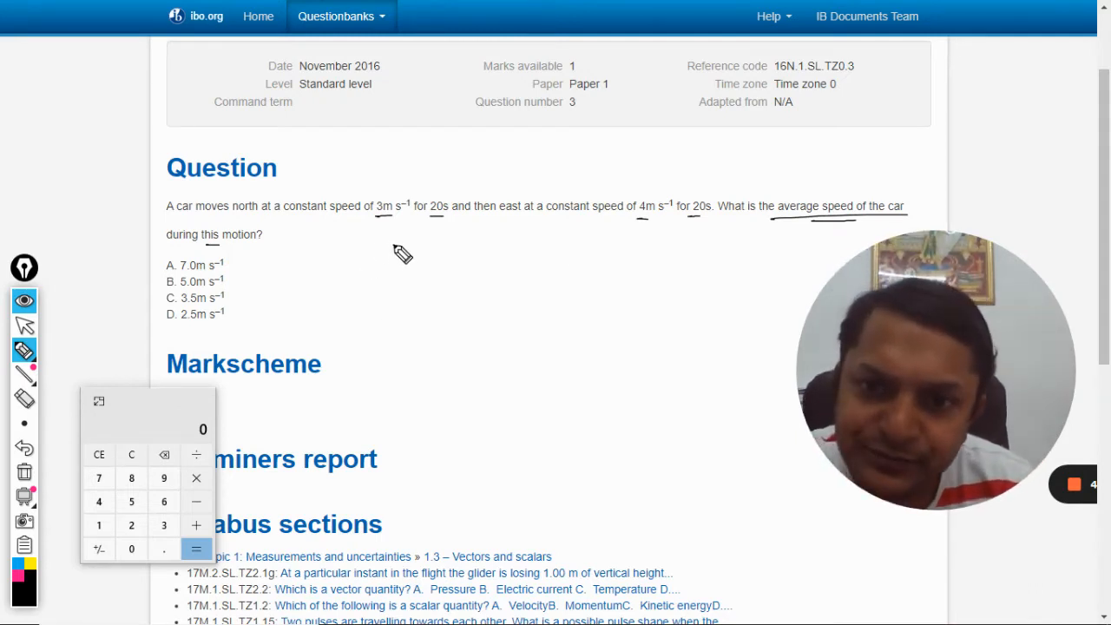
# Handwrite Vav = Total Disp / Total Time to the right of the answer choices
pyautogui.moveTo(390, 254); pyautogui.dragTo(420, 260)
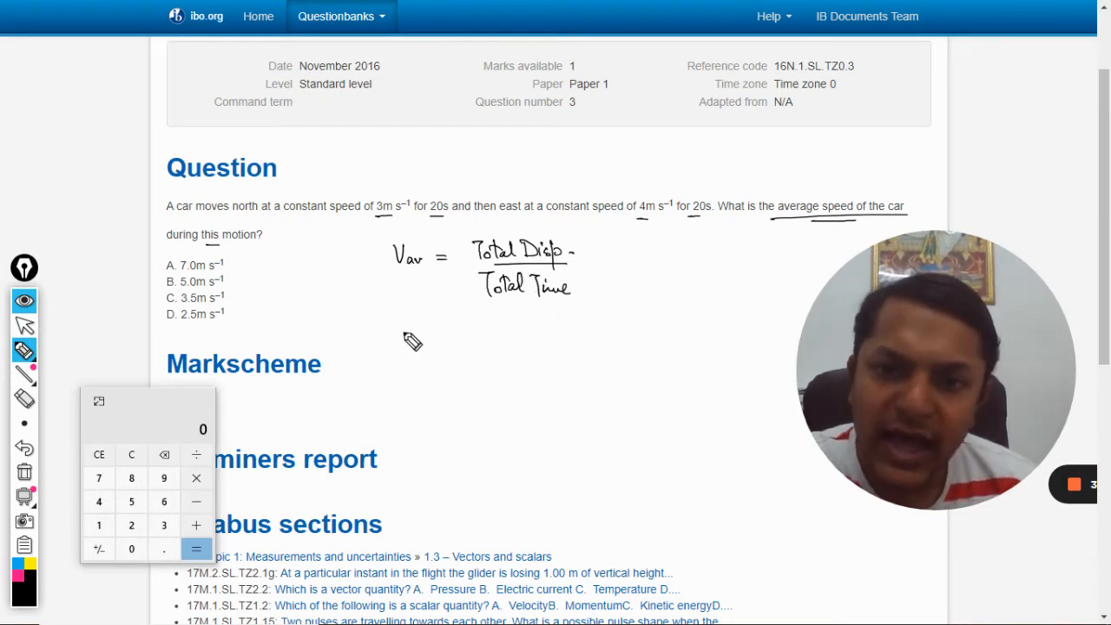
# Handwrite Speed avg = Total Distance / Total Time beneath the Vav formula
pyautogui.moveTo(396, 347); pyautogui.dragTo(442, 351)
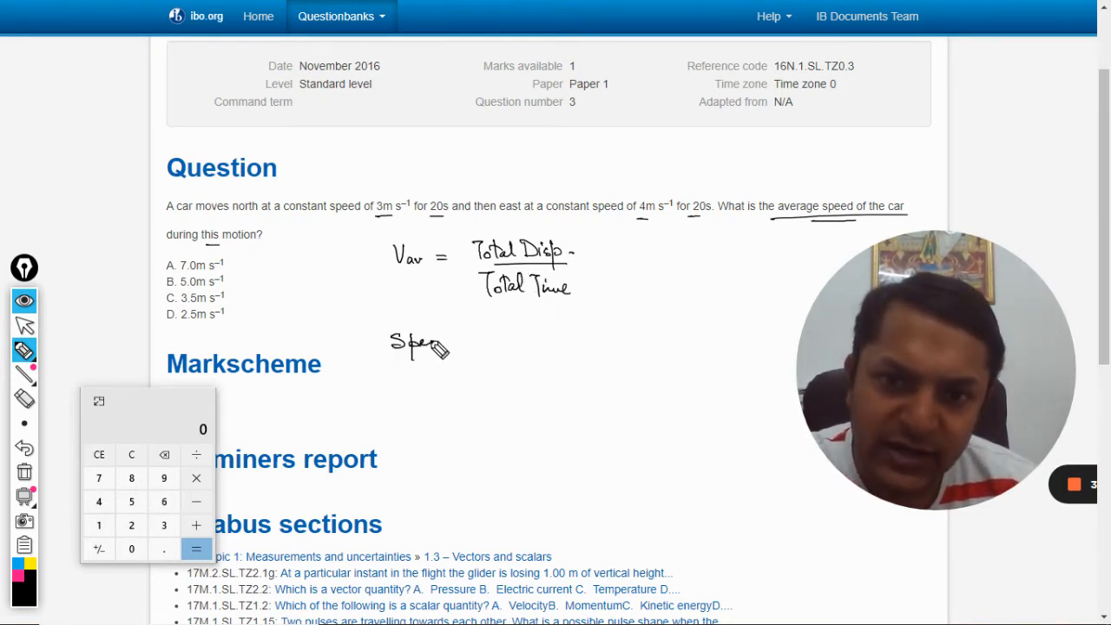
pyautogui.moveTo(425, 347); pyautogui.dragTo(483, 347)
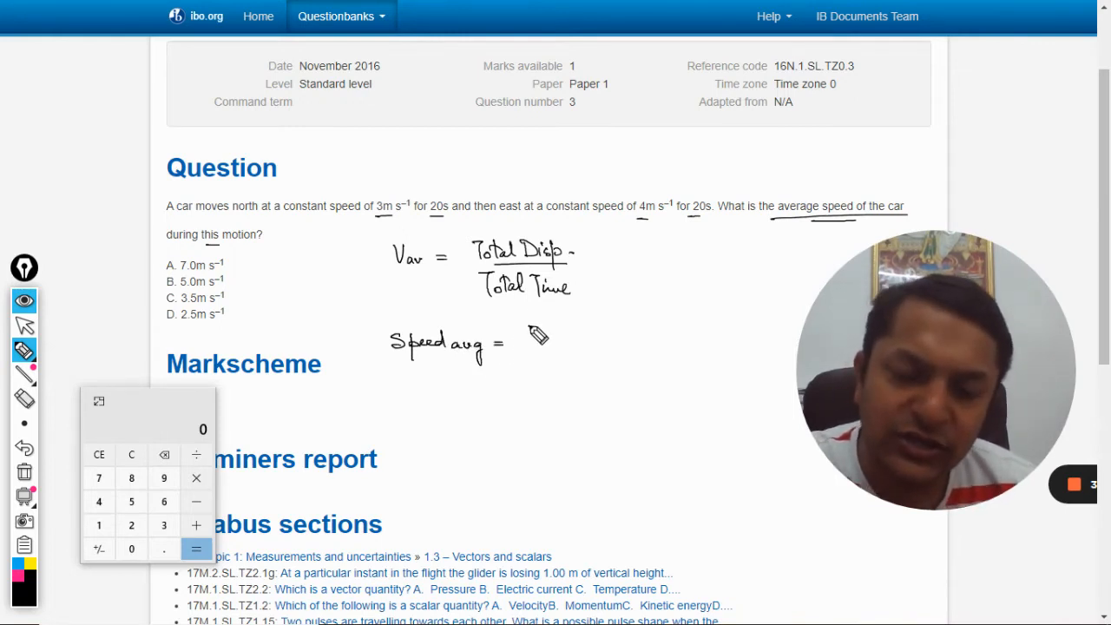
pyautogui.moveTo(524, 336); pyautogui.dragTo(590, 339)
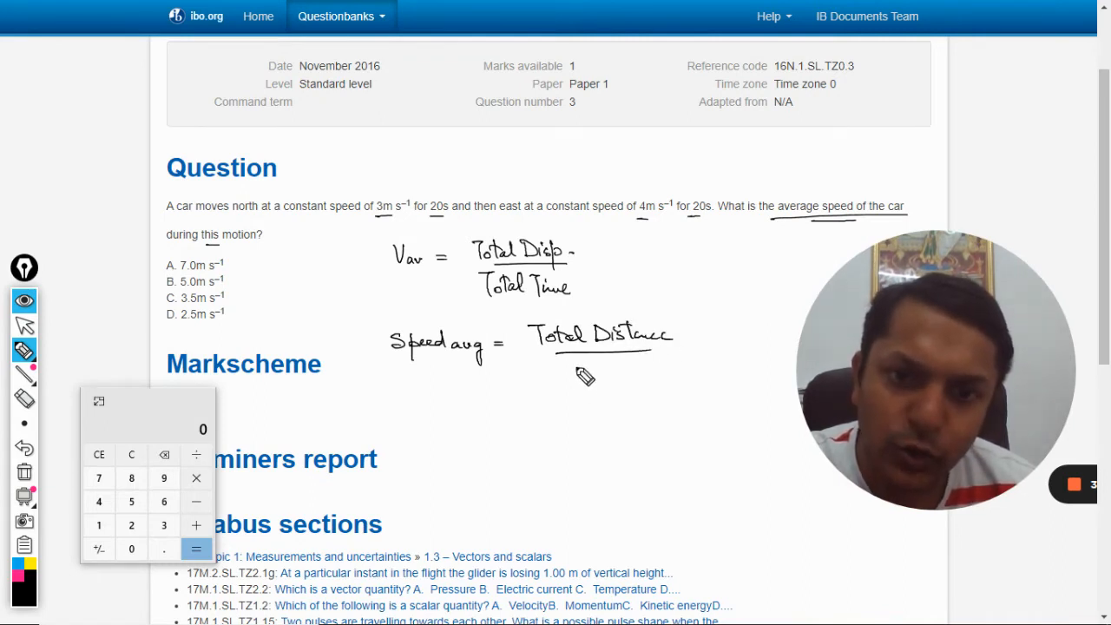
pyautogui.moveTo(552, 373); pyautogui.dragTo(622, 379)
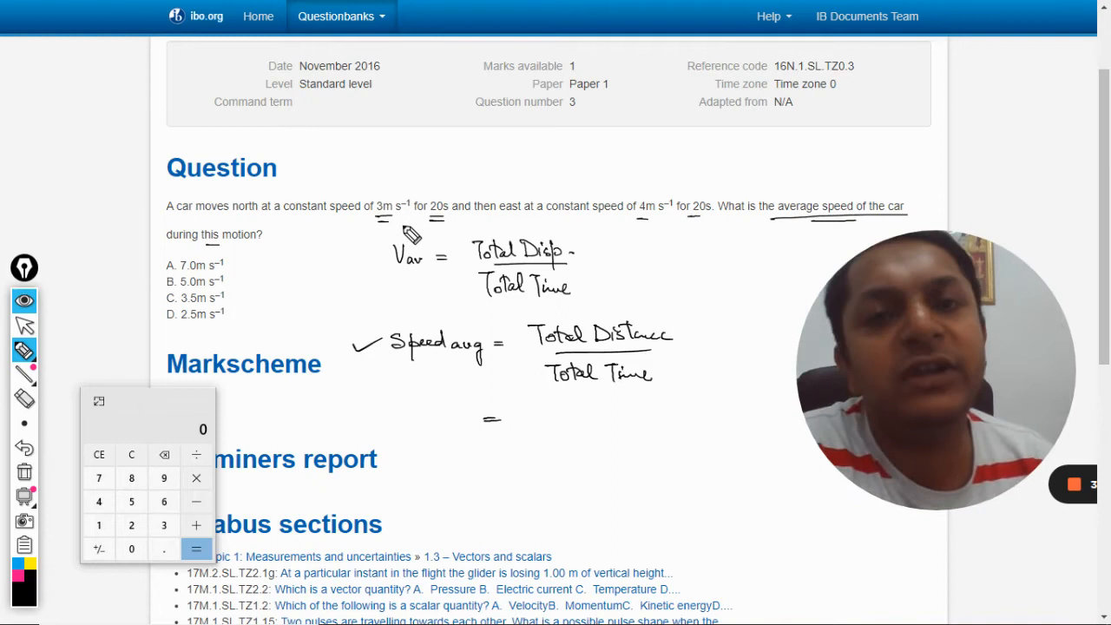
pyautogui.moveTo(378, 219)
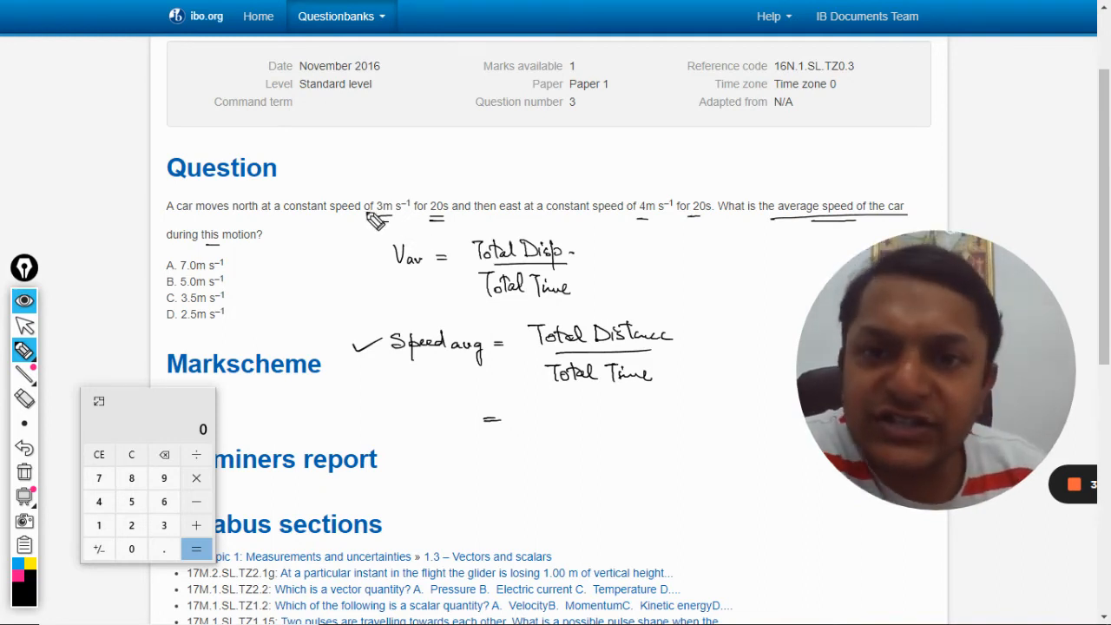